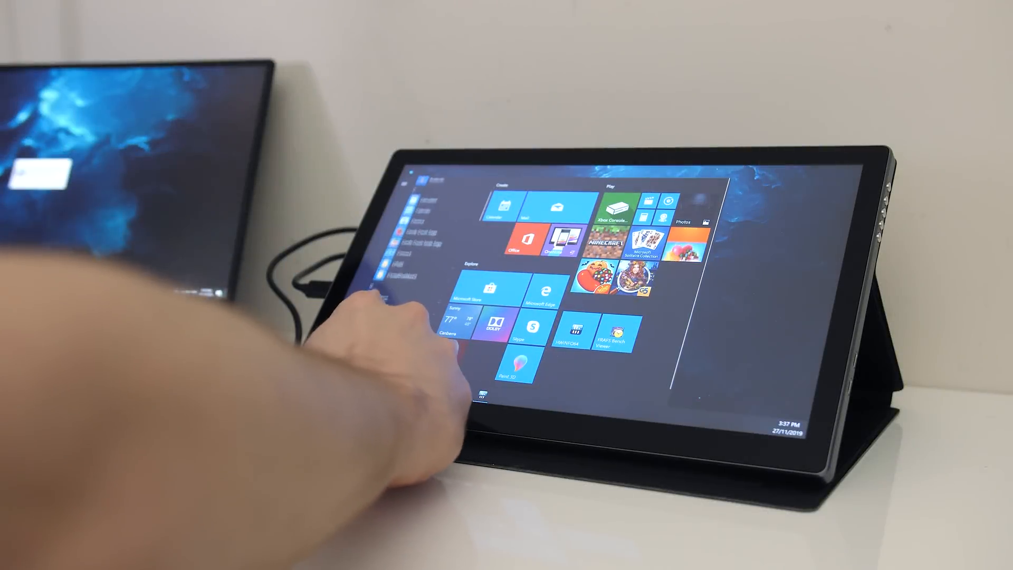
Bring the T1332K 13.3-inch 2K touch monitor page into view showing its $229.00 price.
{"action": "left_click", "coordinate": [516, 362]}
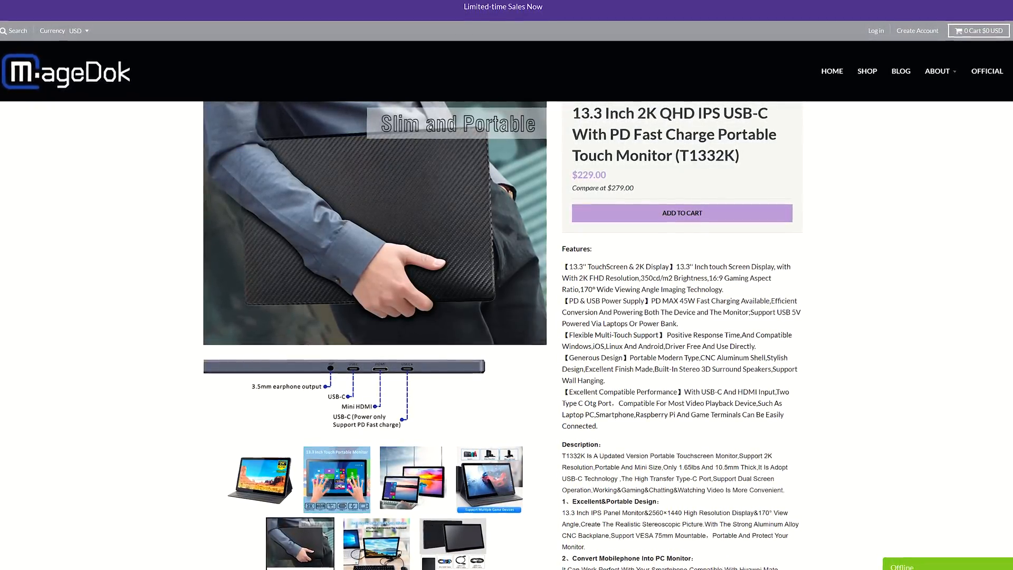
{"action": "scroll", "scroll_direction": "down", "scroll_amount": 3}
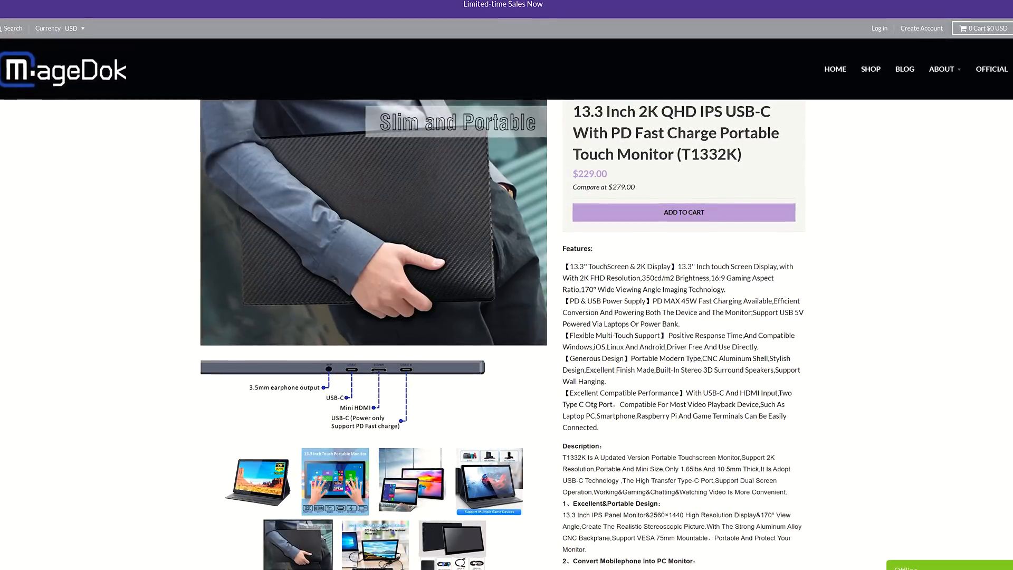